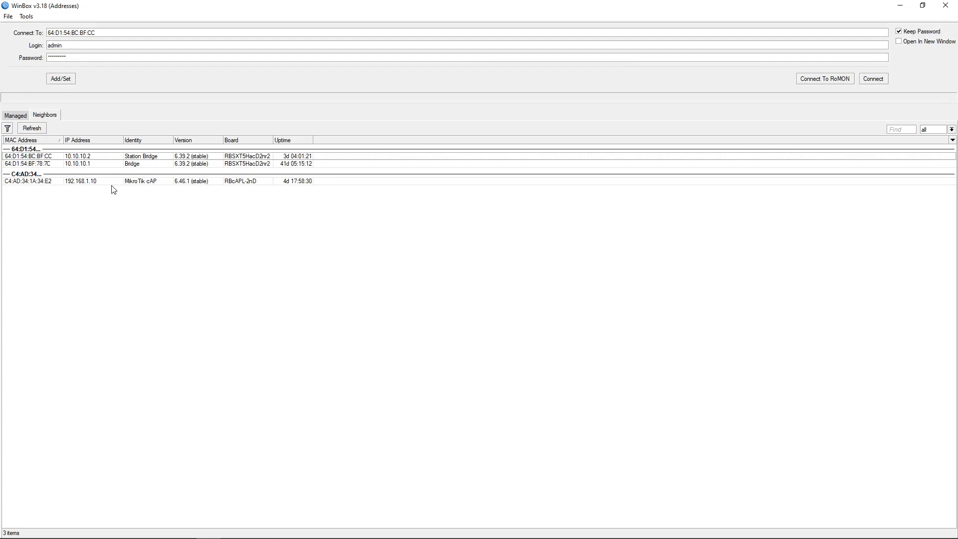
pyautogui.moveTo(170, 182)
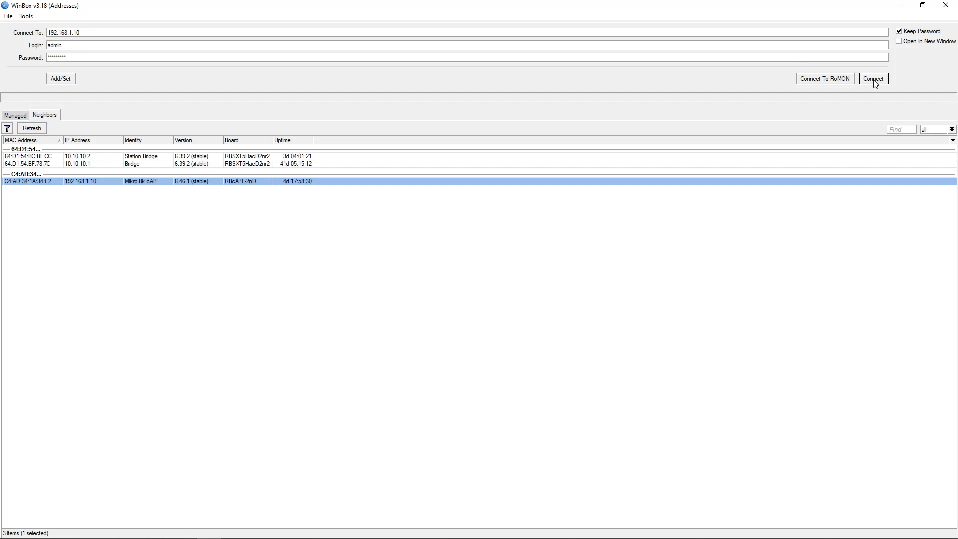
# Connect to the cAP and briefly look at the System menu in the sidebar.
pyautogui.click(873, 78)
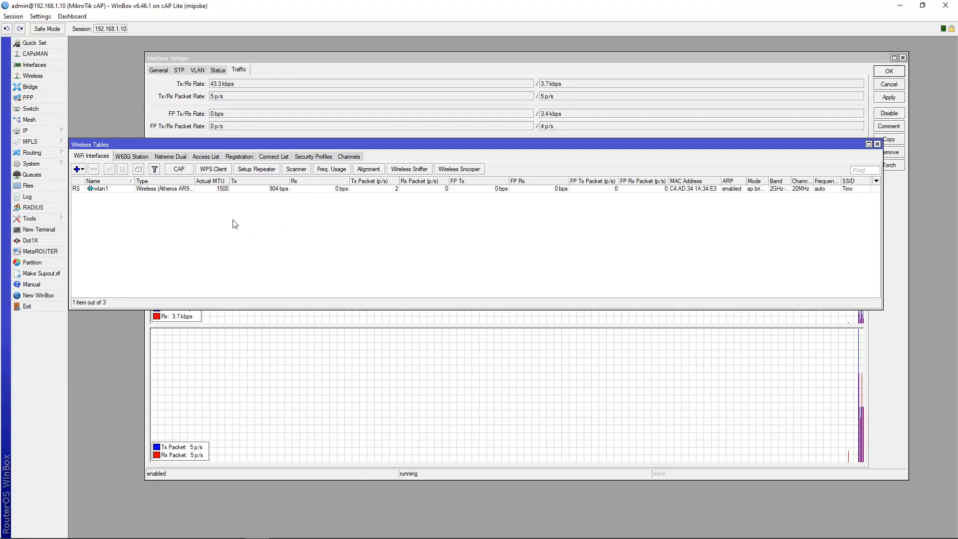
pyautogui.moveTo(48, 217)
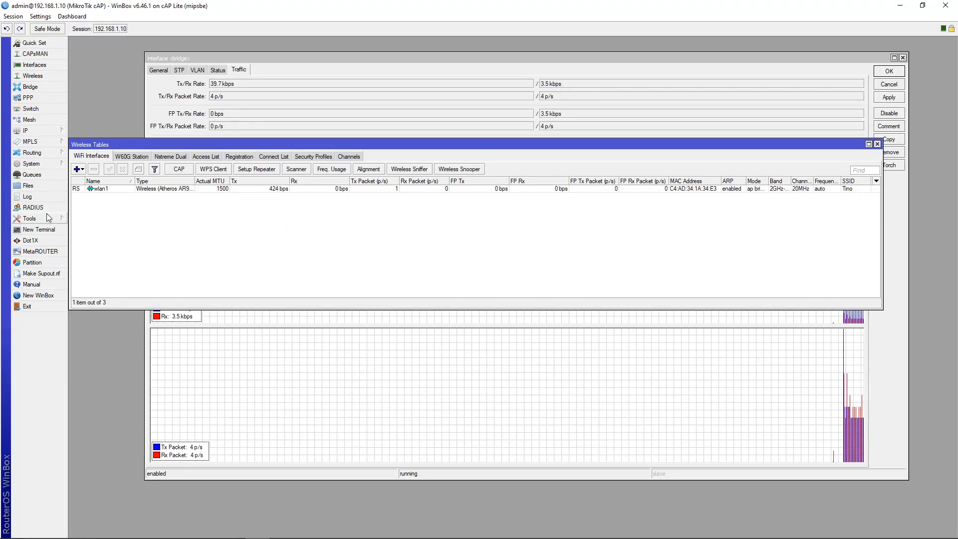
pyautogui.click(30, 163)
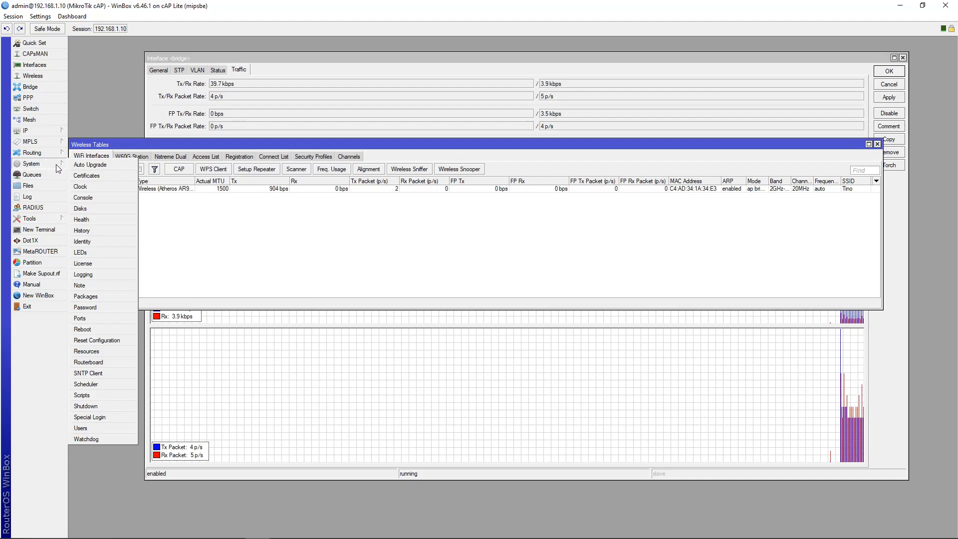
pyautogui.click(85, 306)
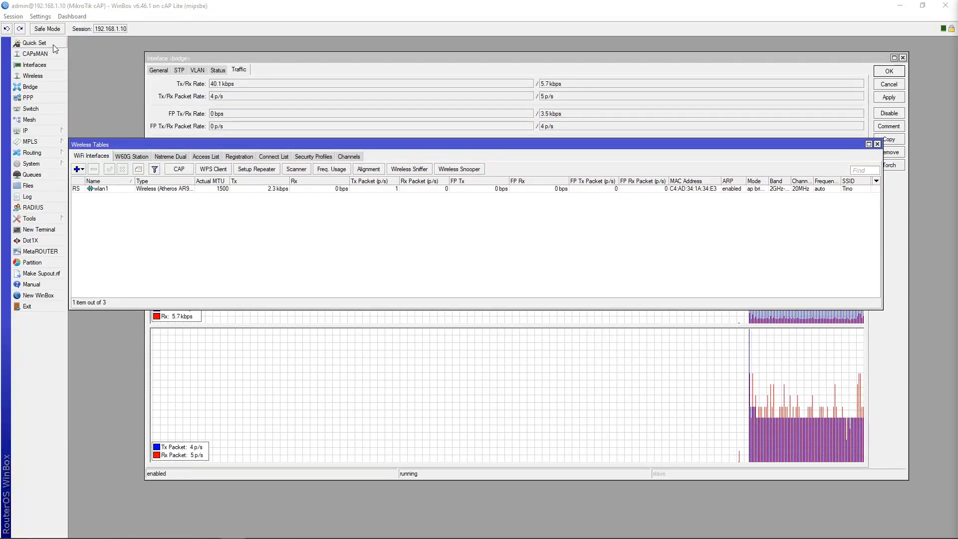
# Show the Quick Set page (WISP AP, bridge, 192.168.1.10, WPA2) with the Wi-Fi password hidden.
pyautogui.click(34, 43)
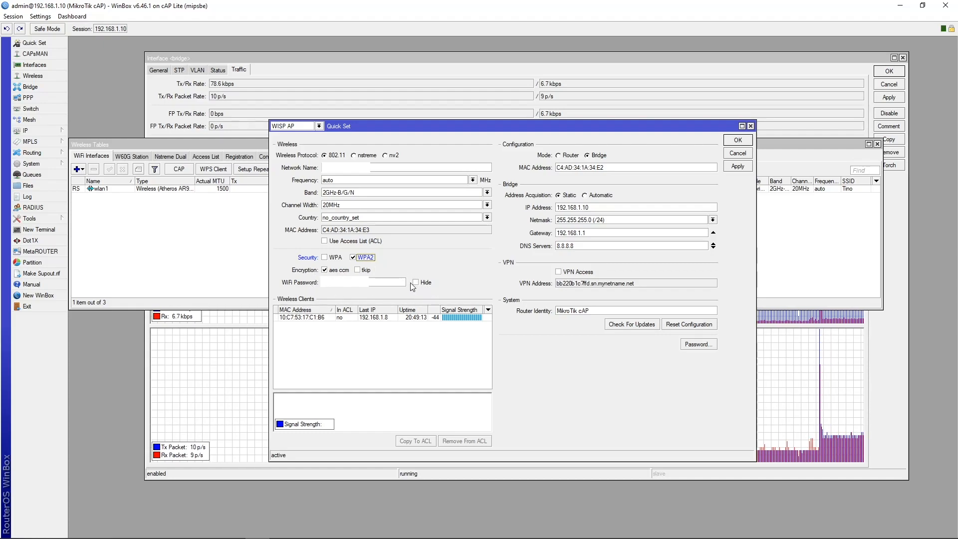
pyautogui.click(416, 281)
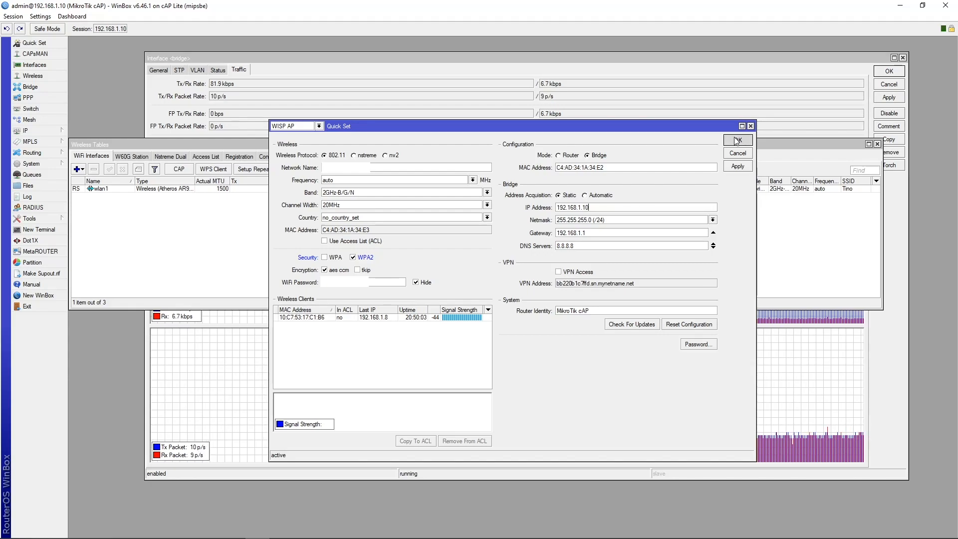
pyautogui.click(737, 140)
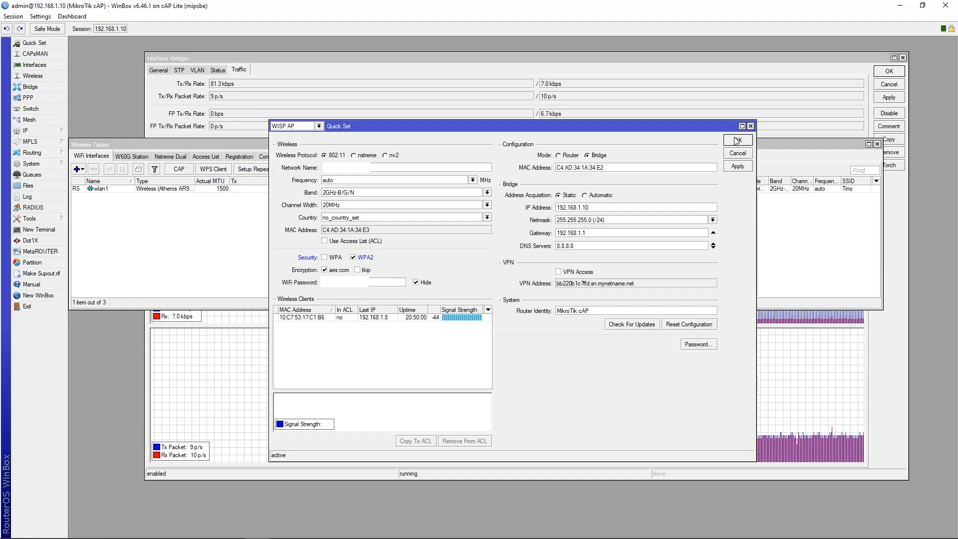
# Confirm Quick Set and bring up wlan1's settings from the WiFi Interfaces list.
pyautogui.click(738, 140)
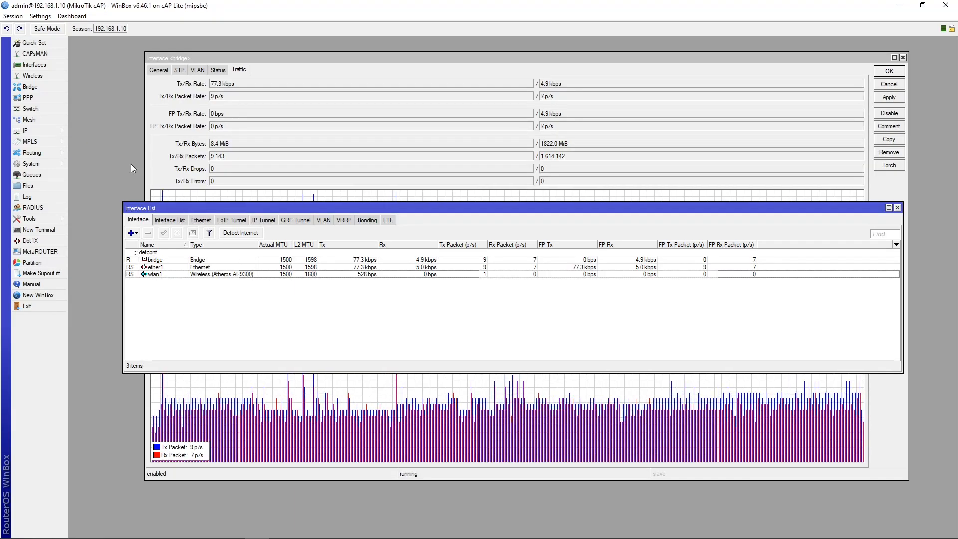
pyautogui.click(33, 74)
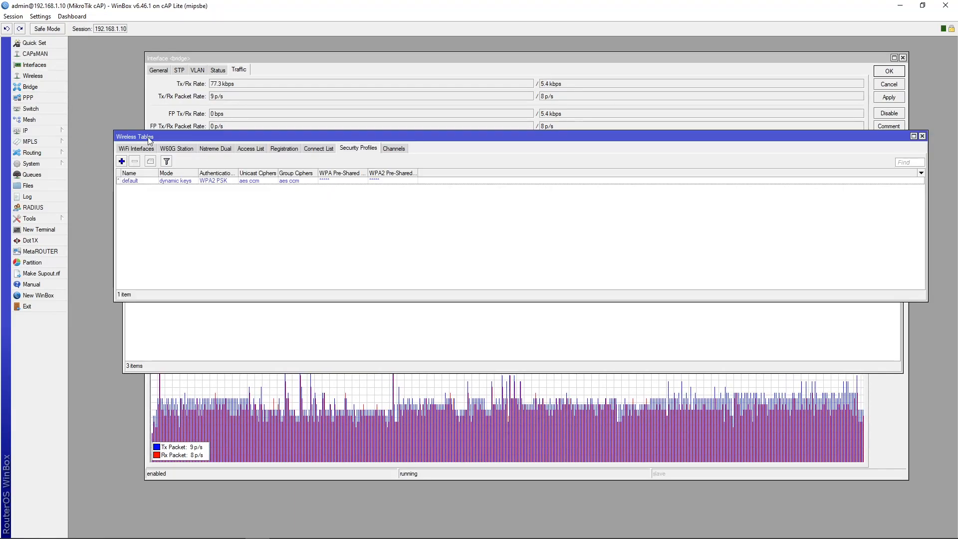
pyautogui.click(135, 148)
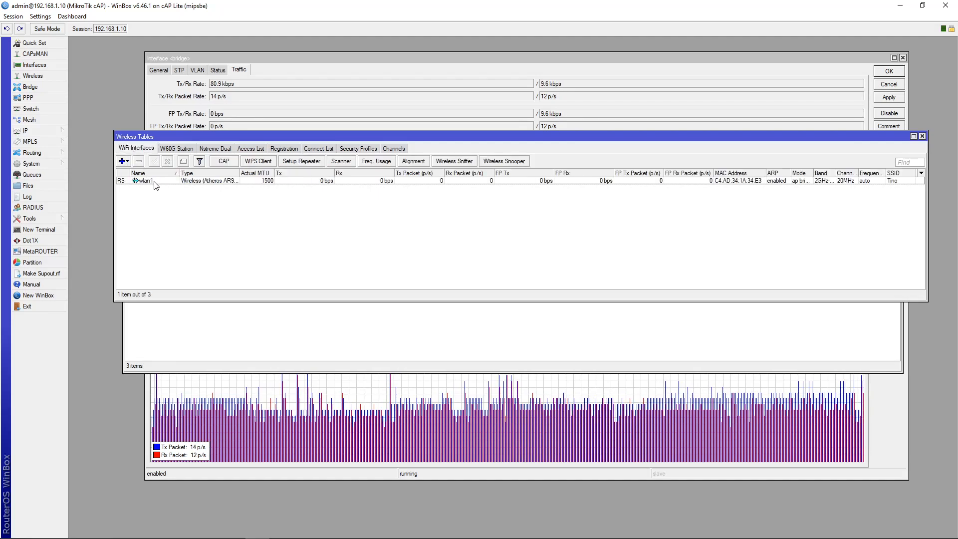
pyautogui.doubleClick(144, 181)
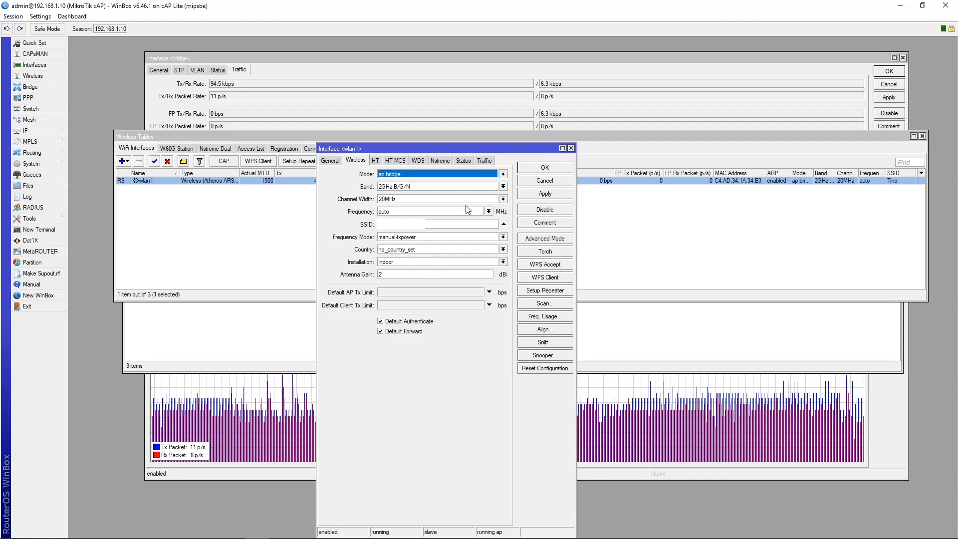
# Keep wlan1's antenna gain at 2 dBi and switch to Advanced Mode.
pyautogui.click(435, 198)
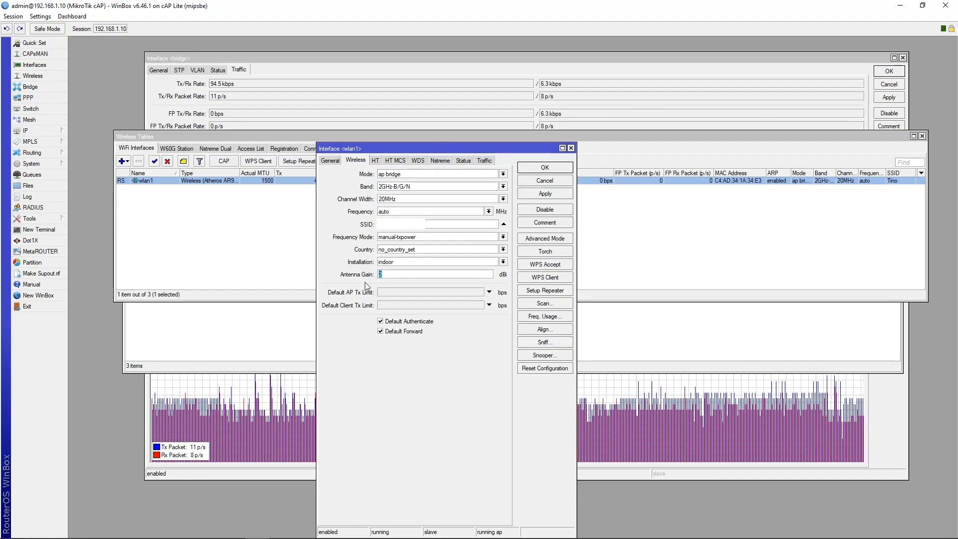
pyautogui.write('1')
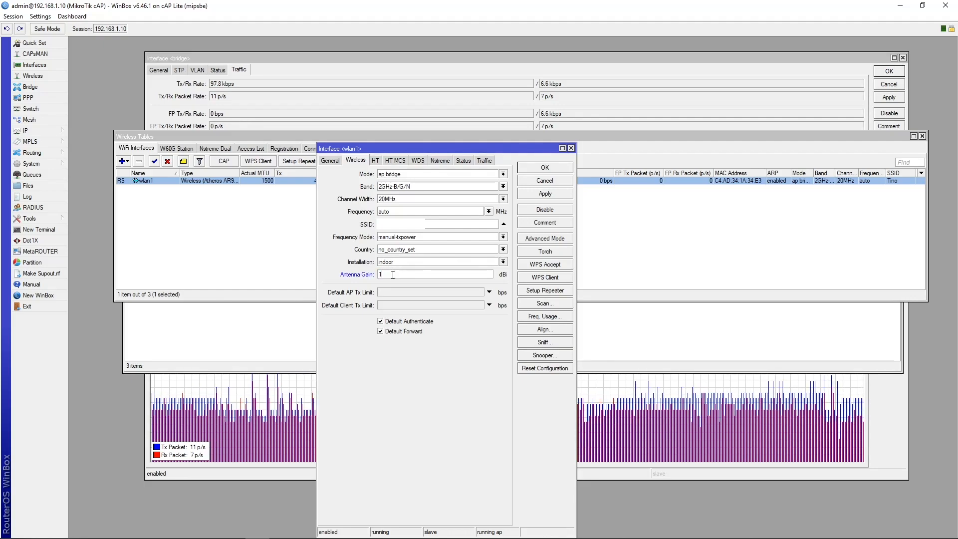
pyautogui.write('2')
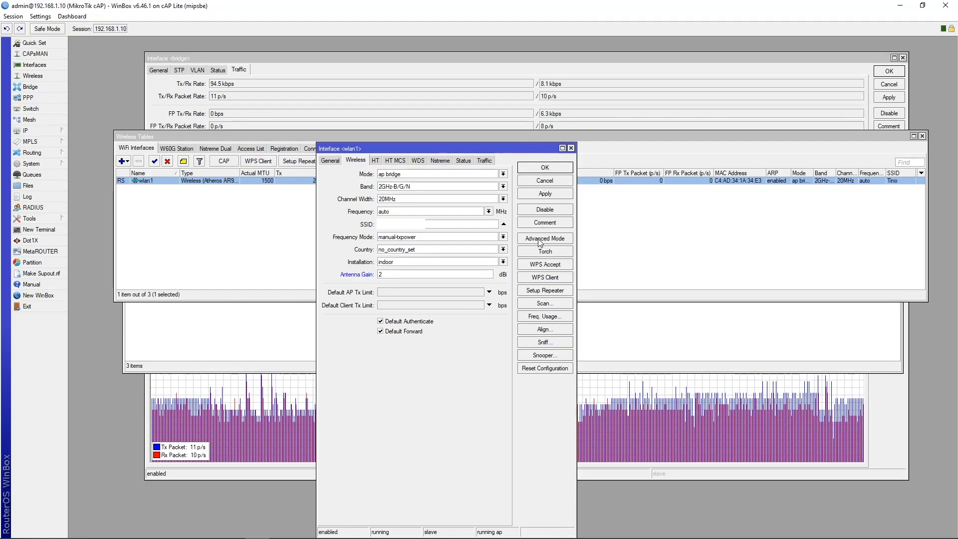
pyautogui.click(543, 239)
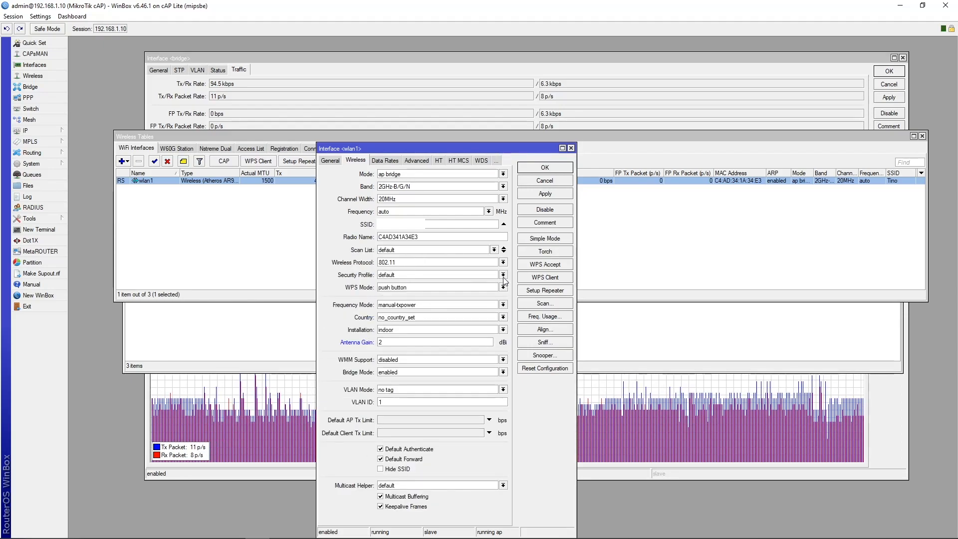
# Check the Security Profile, Installation and WMM Support values, then confirm wlan1's settings.
pyautogui.click(438, 275)
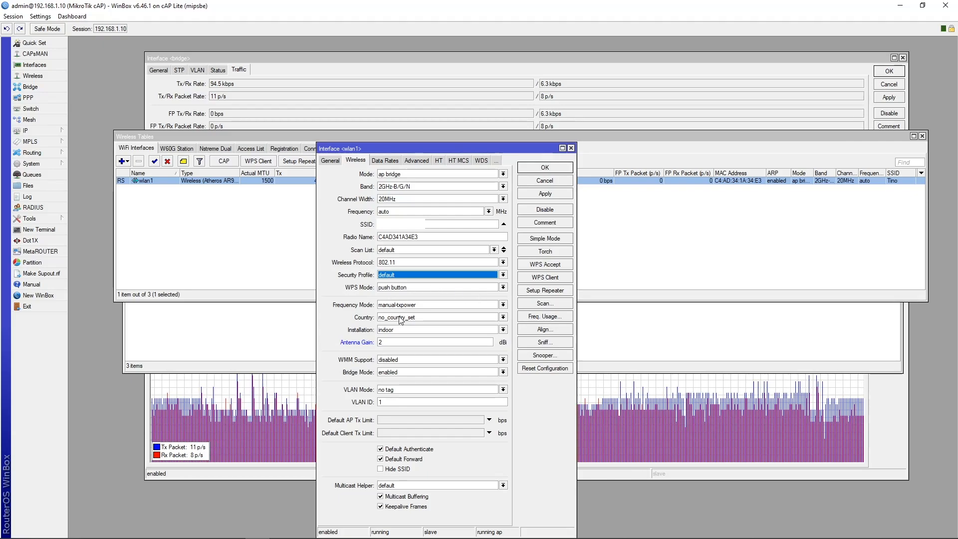
pyautogui.click(503, 330)
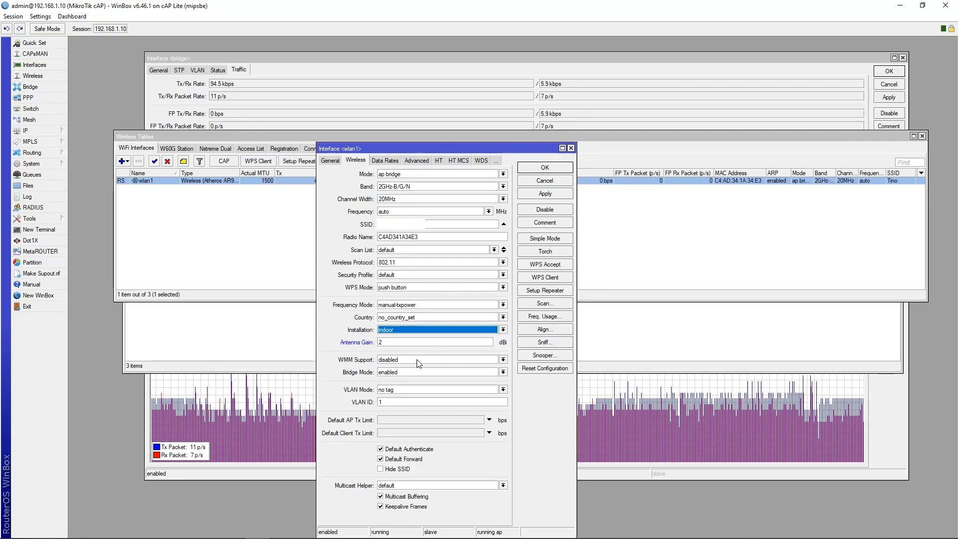
pyautogui.click(503, 360)
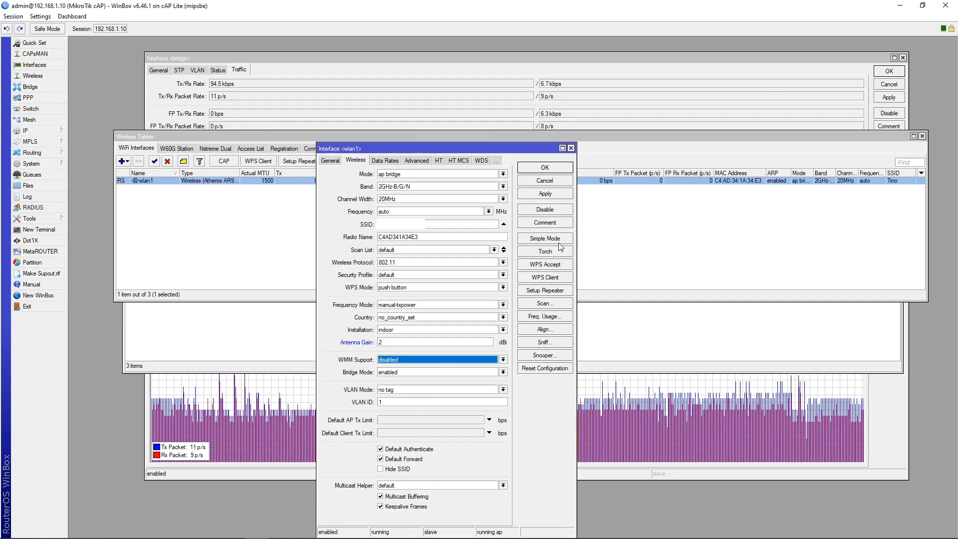
pyautogui.click(543, 181)
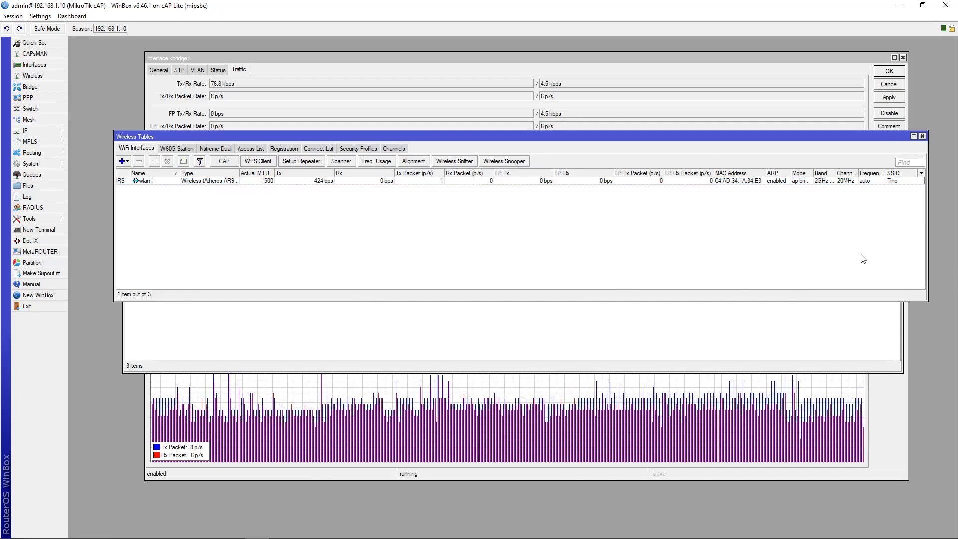
pyautogui.moveTo(782, 252)
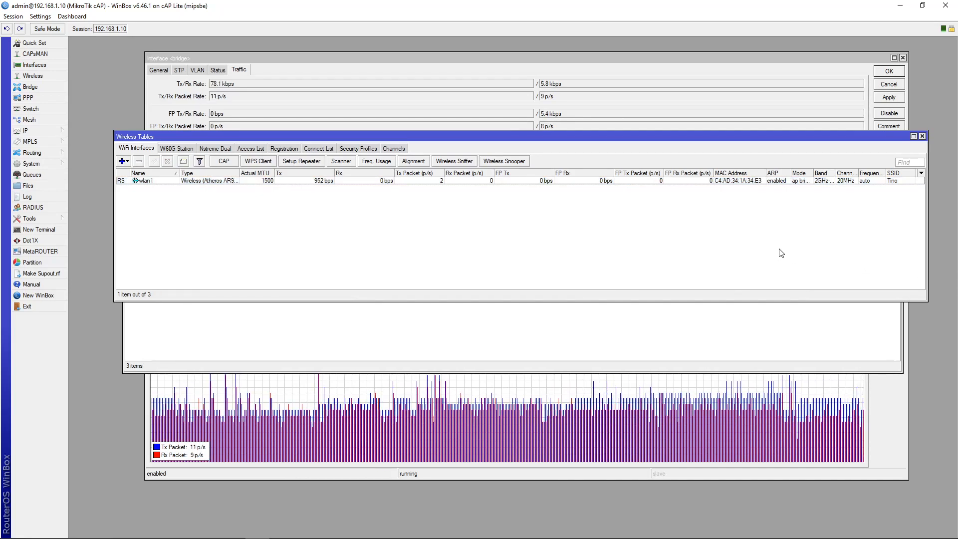